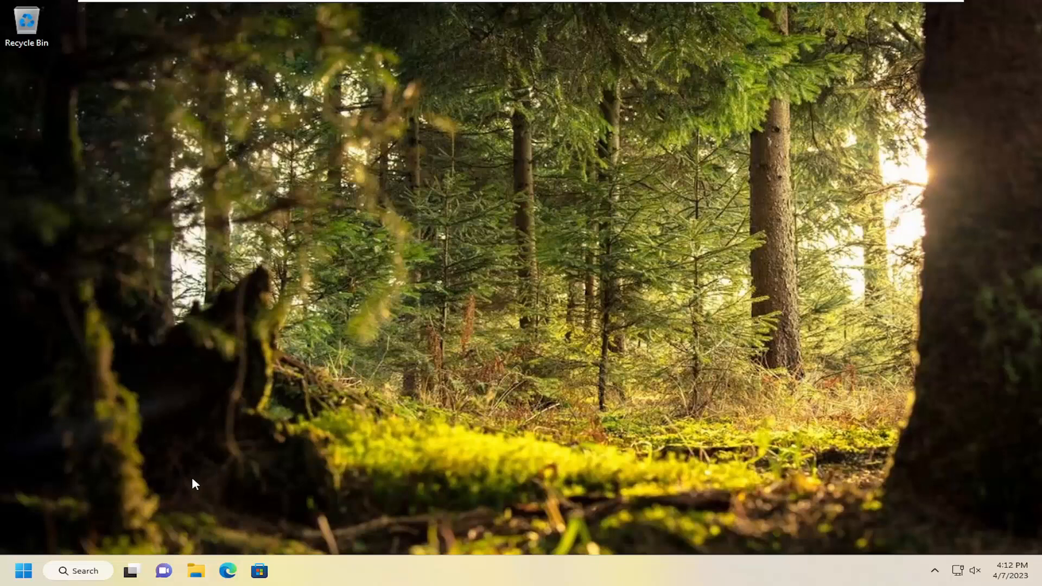
# - Launch Edge and search Google for 'visual++ redistributable'
pyautogui.click(228, 570)
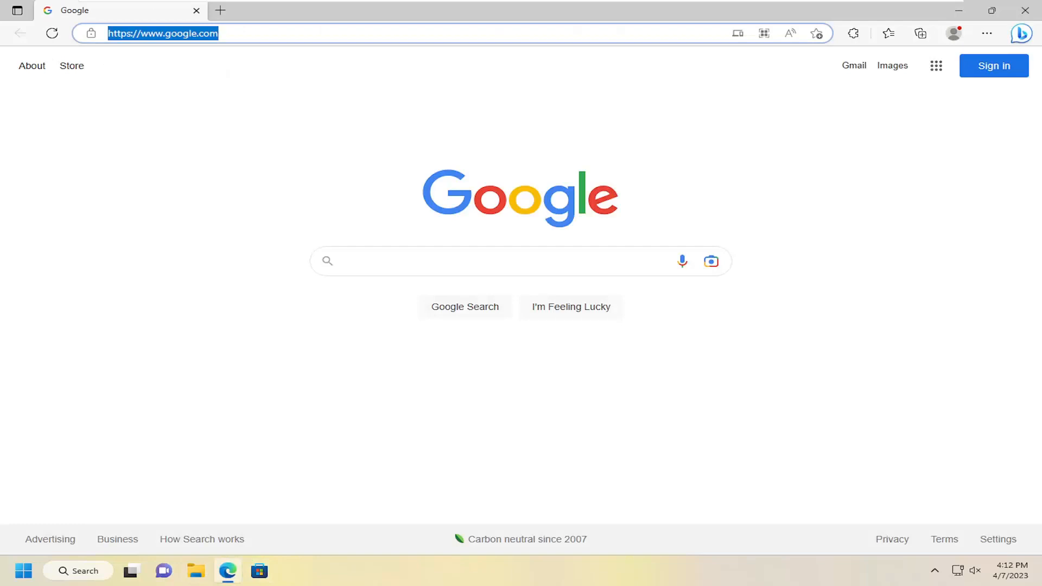
pyautogui.write('visual')
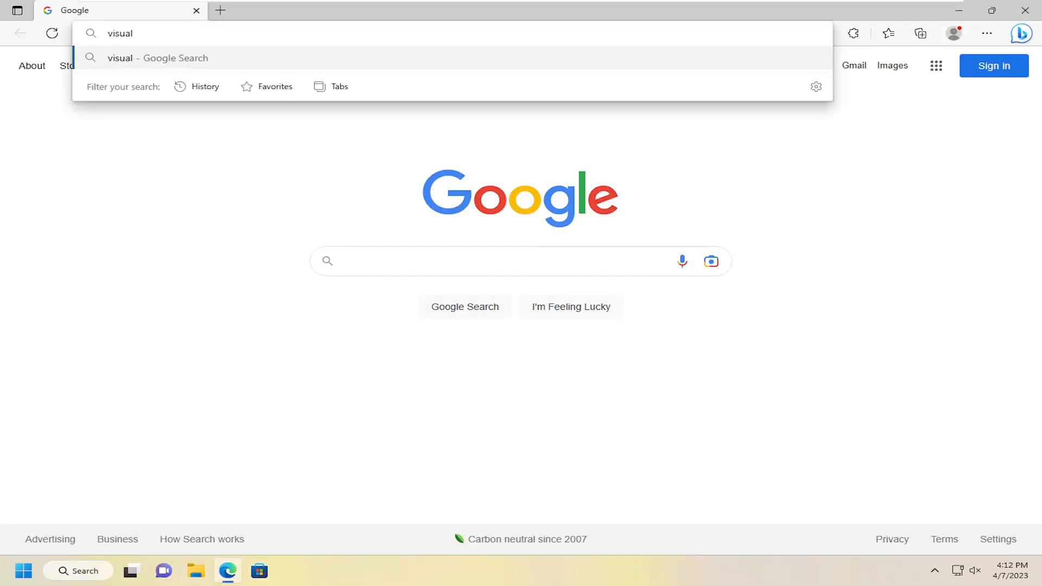
pyautogui.write('++ redistr')
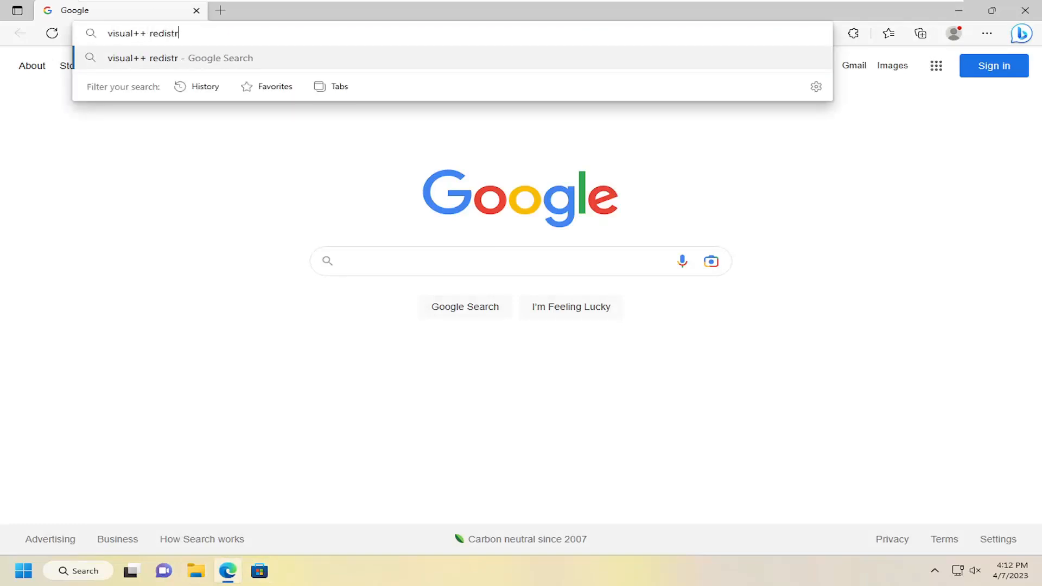
pyautogui.write('ibu')
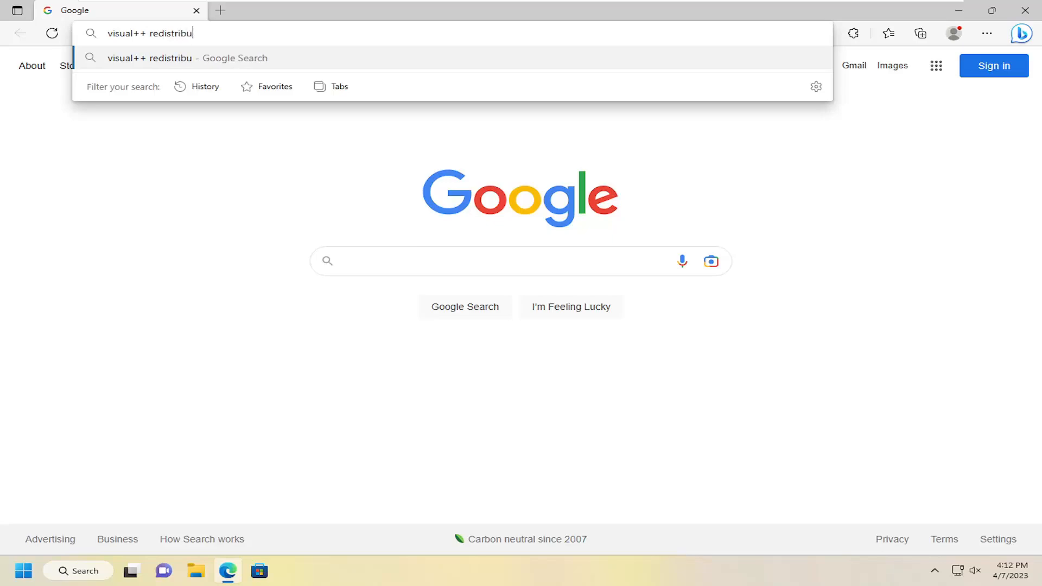
pyautogui.press('Return')
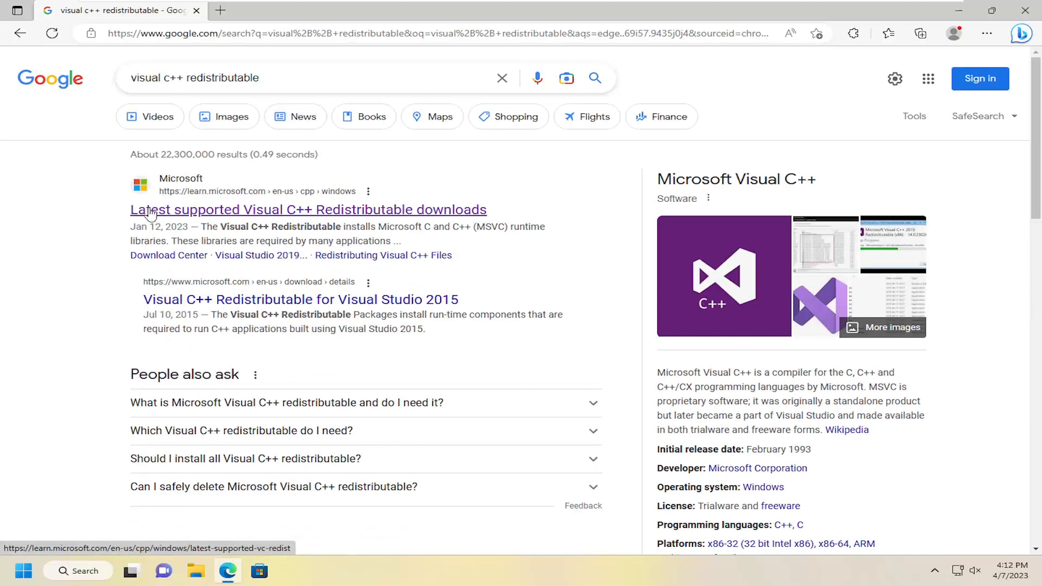
pyautogui.moveTo(249, 208)
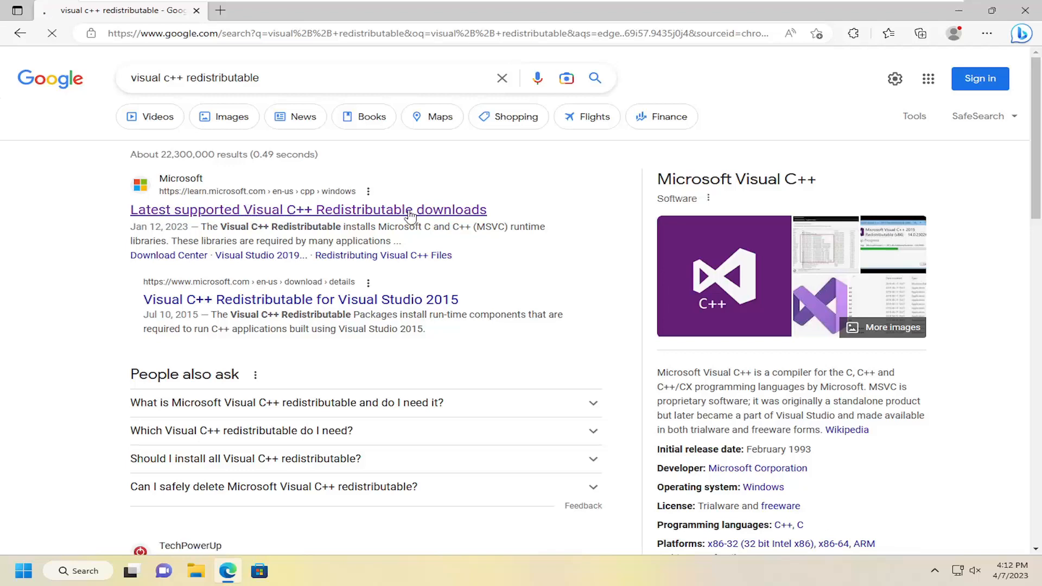
# - Open the learn.microsoft.com 'Latest supported Visual C++ Redistributable downloads' result
pyautogui.click(307, 209)
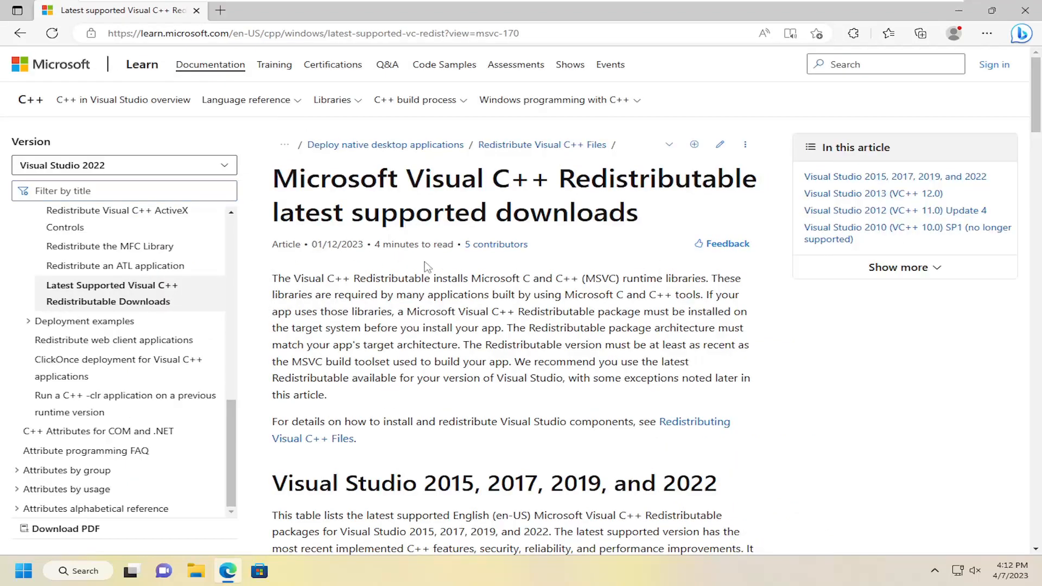
# - Download the X64 redistributable and open VC_redist.x64 (1).exe from the Downloads panel
pyautogui.scroll(-3)
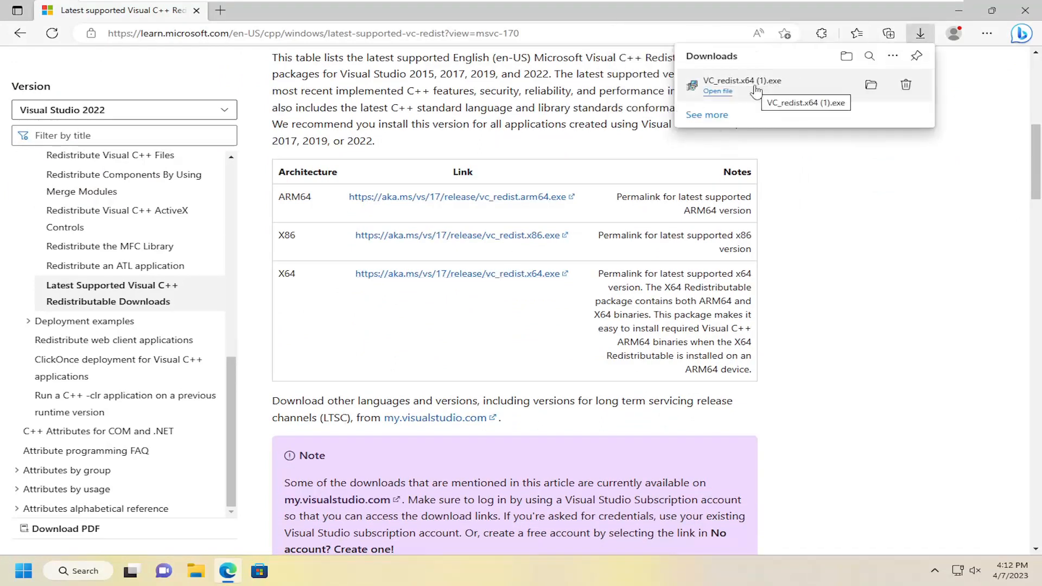
pyautogui.click(717, 91)
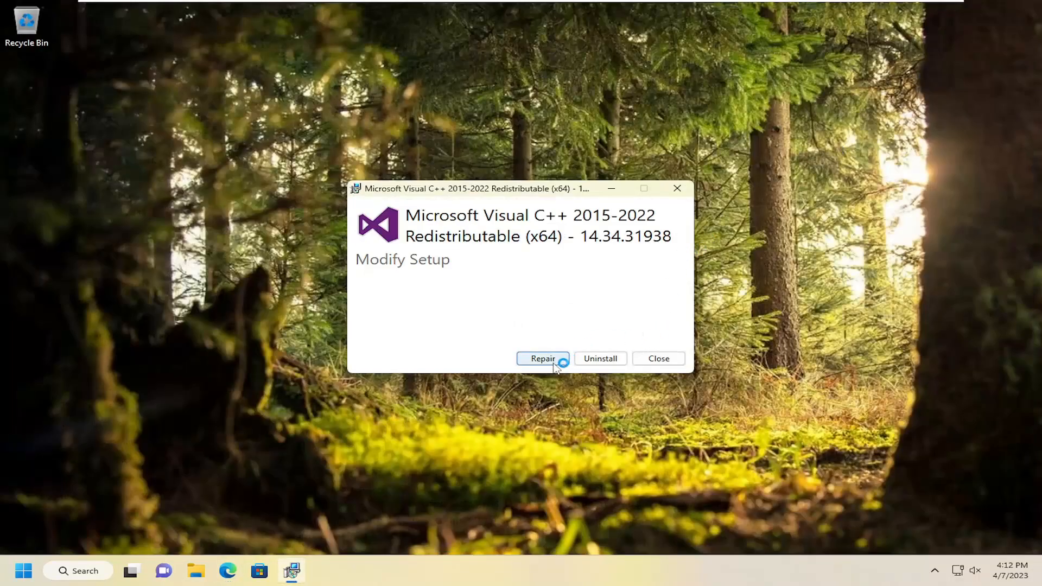
# - Repair the 2015-2022 (x64) redistributable, approving the User Account Control prompt
pyautogui.click(542, 358)
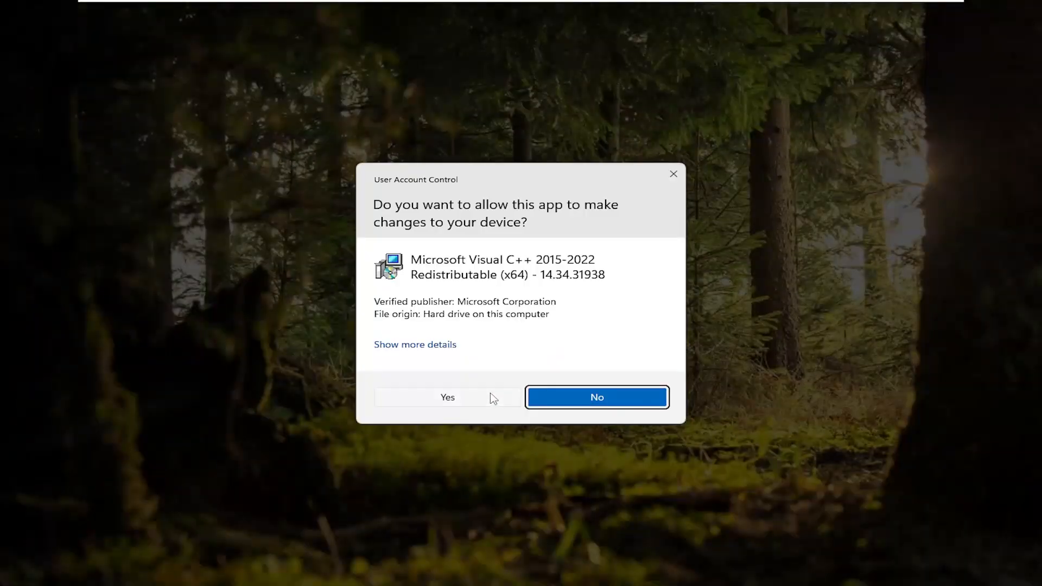
pyautogui.click(447, 396)
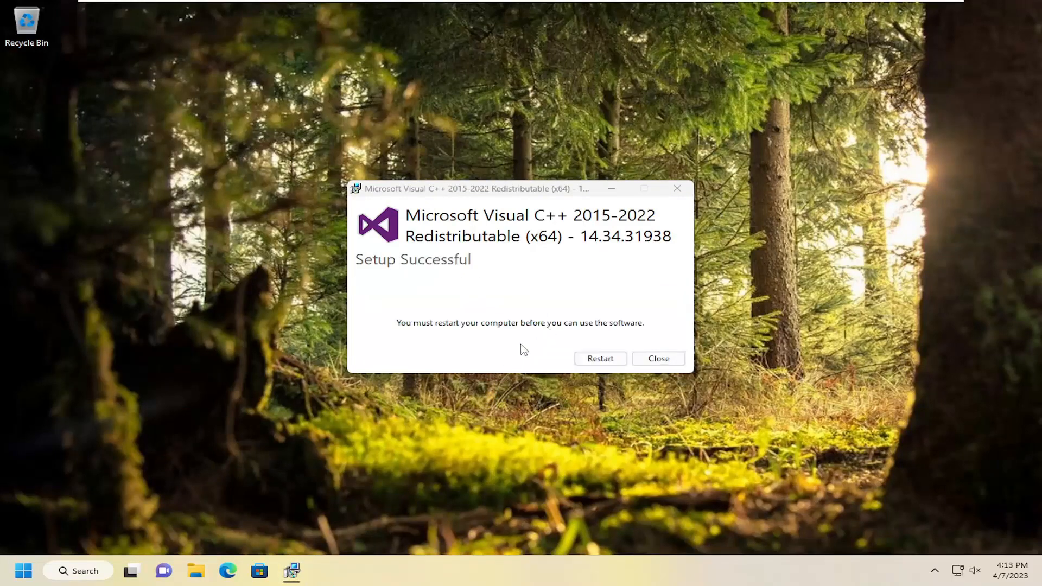
pyautogui.moveTo(598, 362)
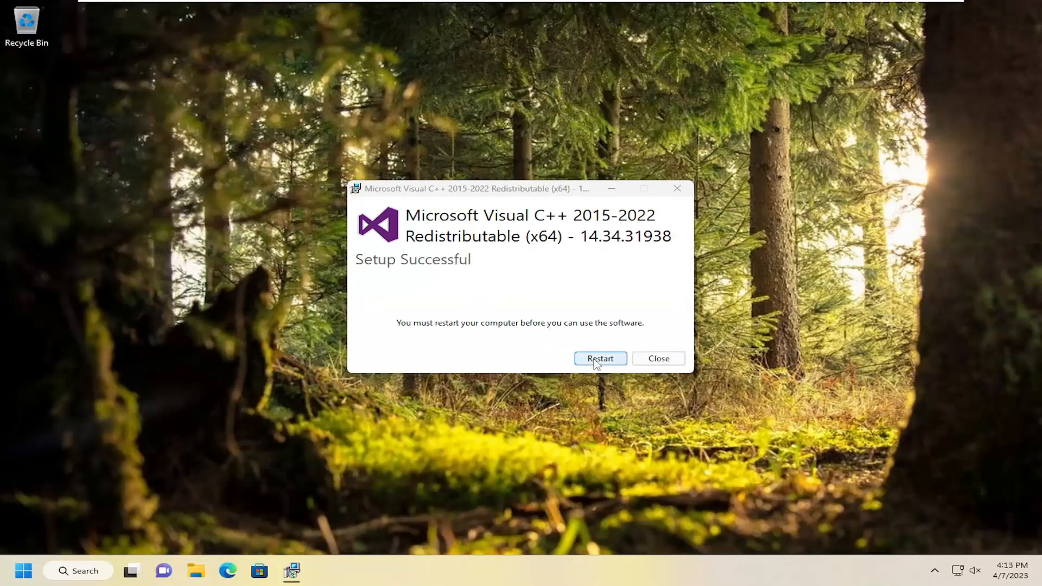
# - Restart the PC from the setup dialog to finish the repair
pyautogui.click(599, 358)
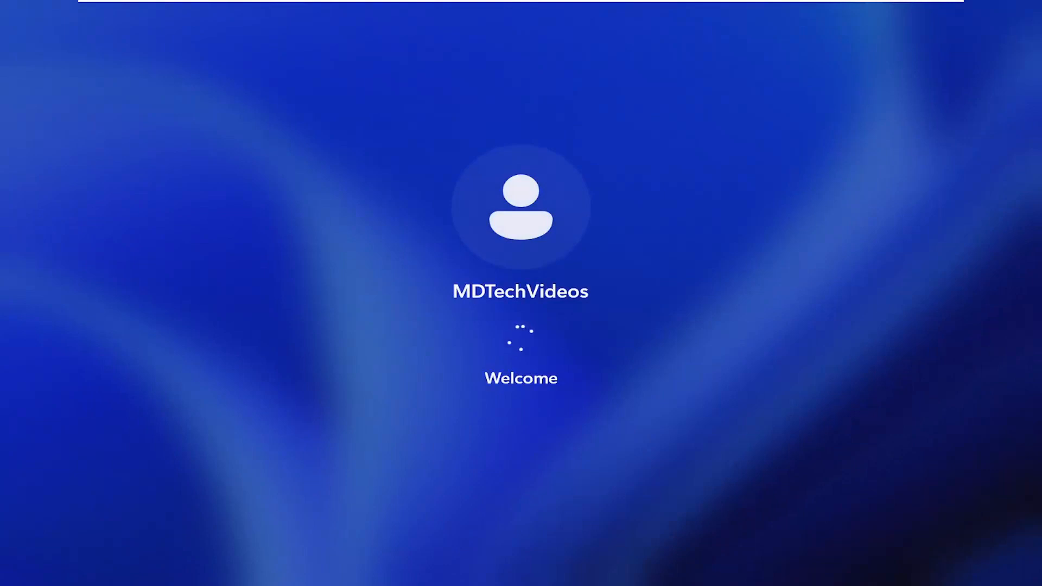